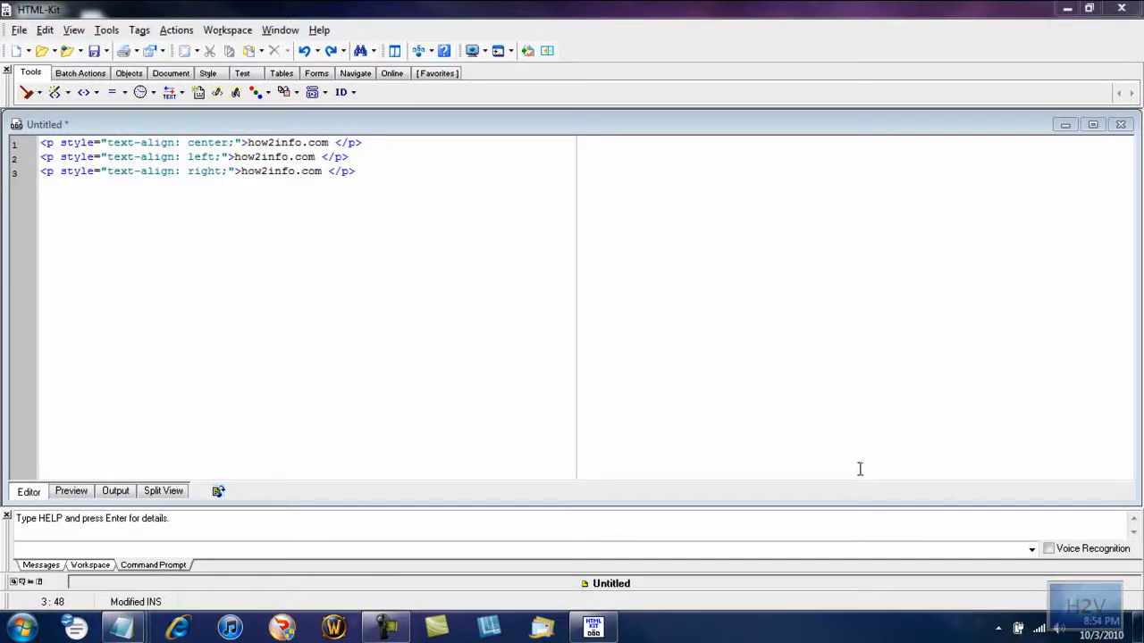
mouse_move(793, 266)
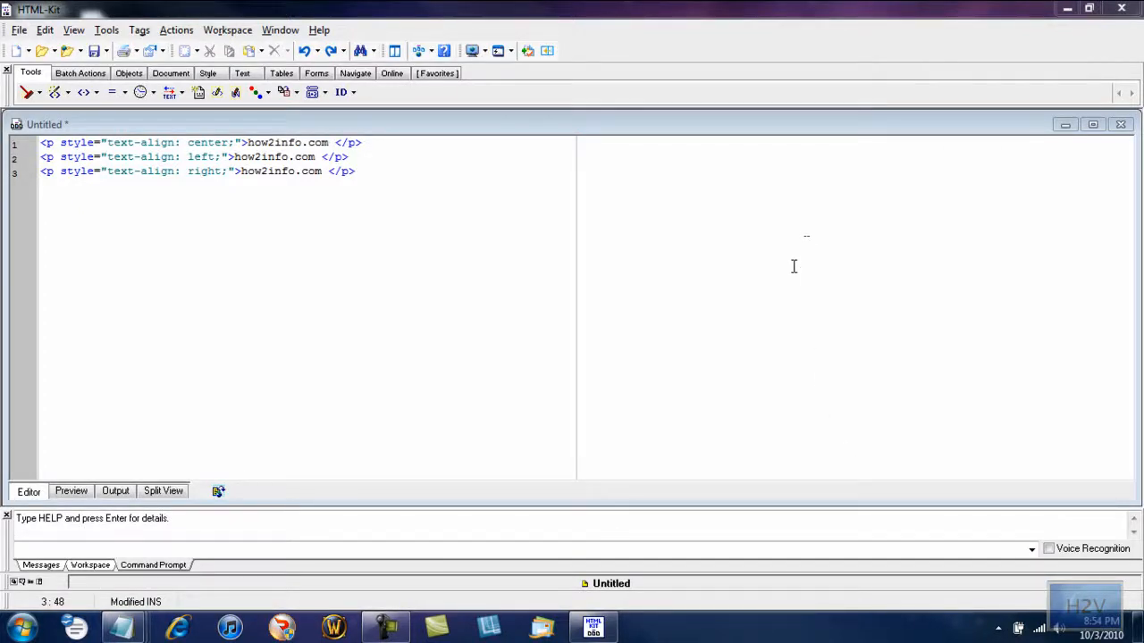
mouse_move(786, 279)
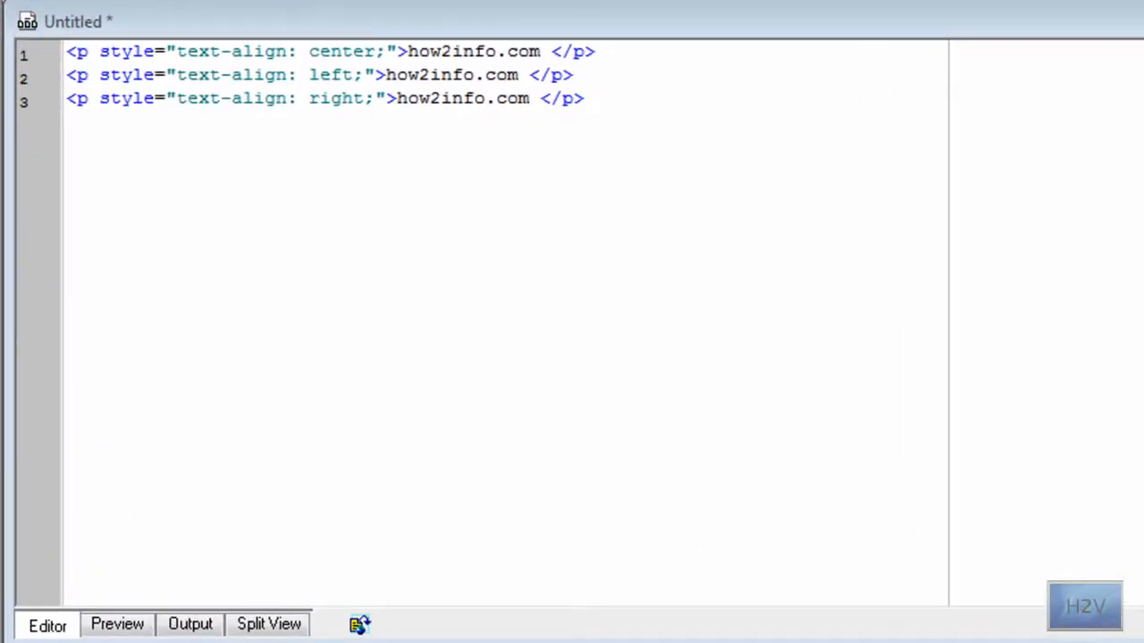
mouse_move(694, 93)
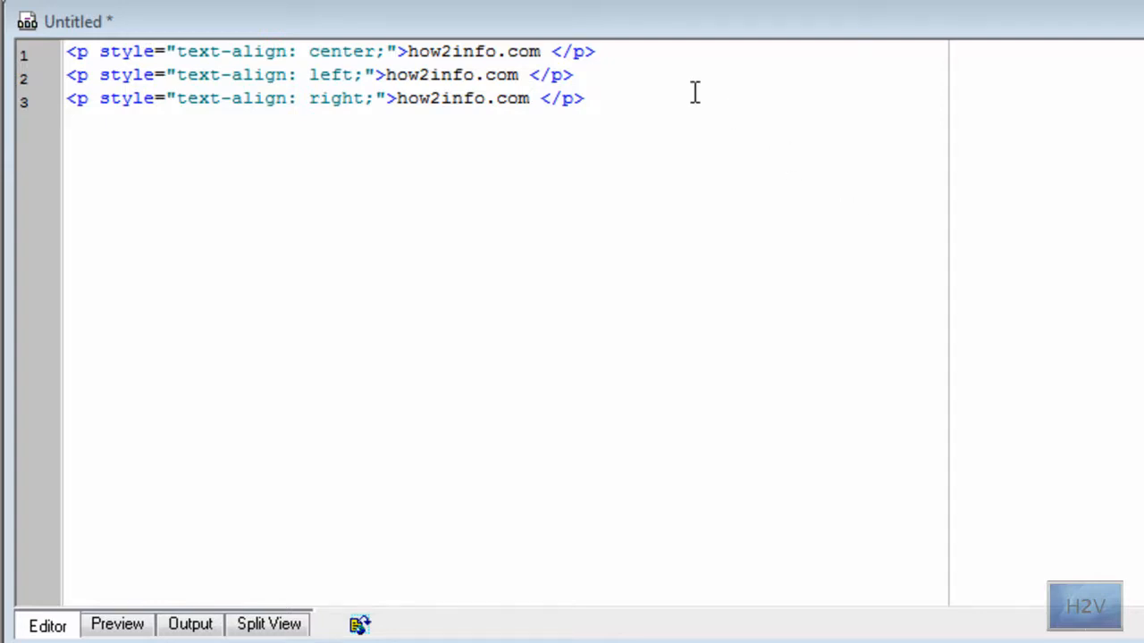
mouse_move(618, 93)
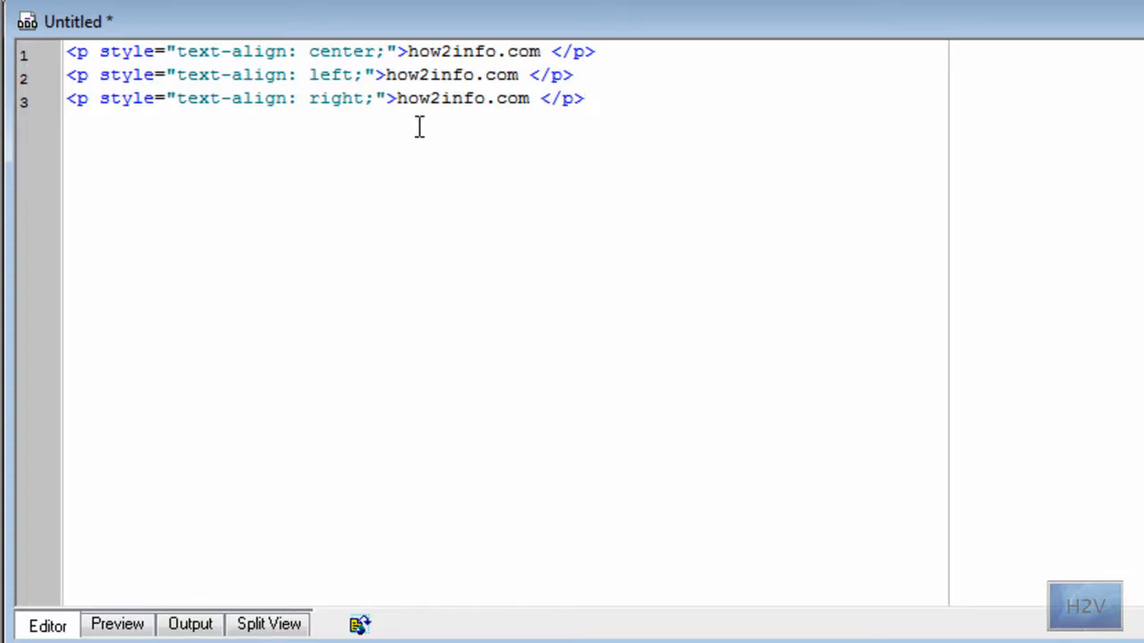
Step: Give the second paragraph text-align: left and review the center, left and right alignment styles in the code
left_click(586, 98)
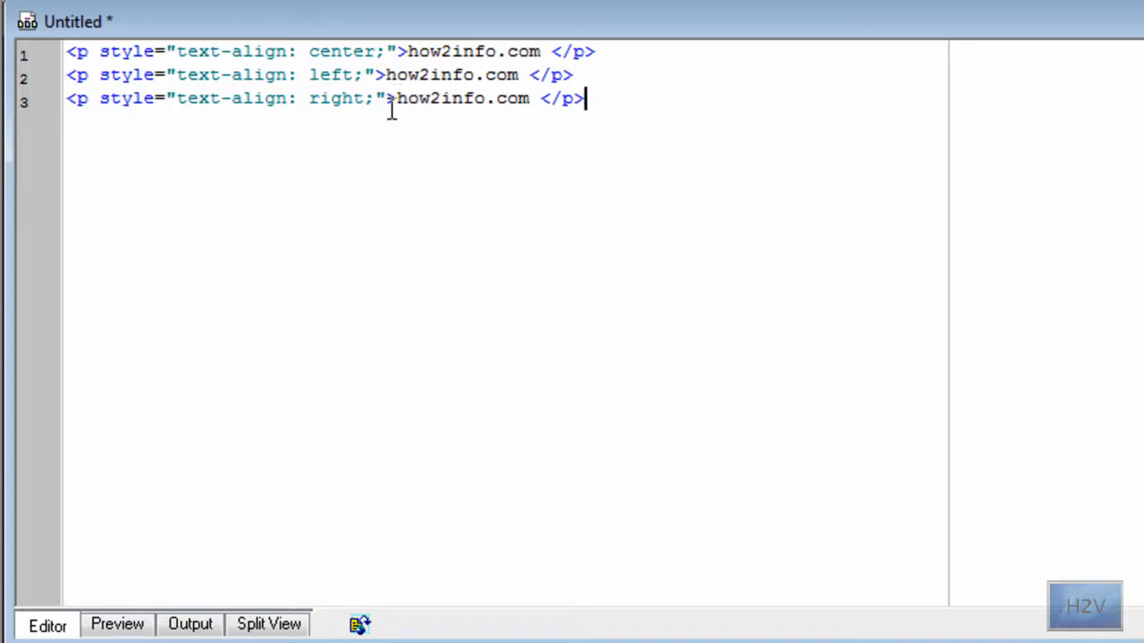
mouse_move(409, 50)
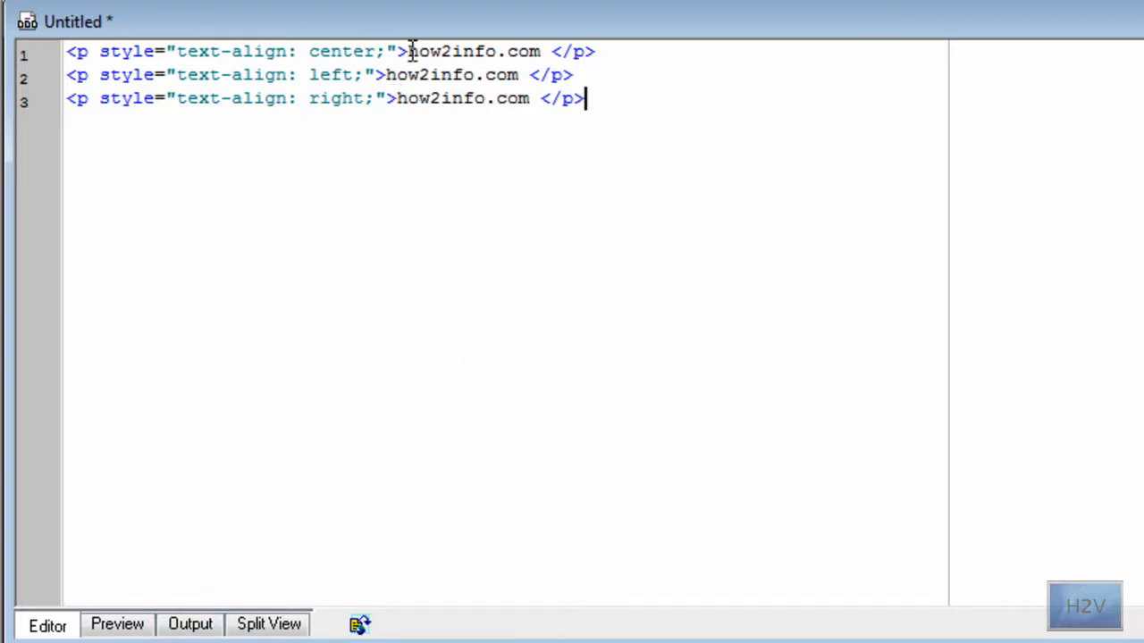
left_click_drag(98, 50, 407, 50)
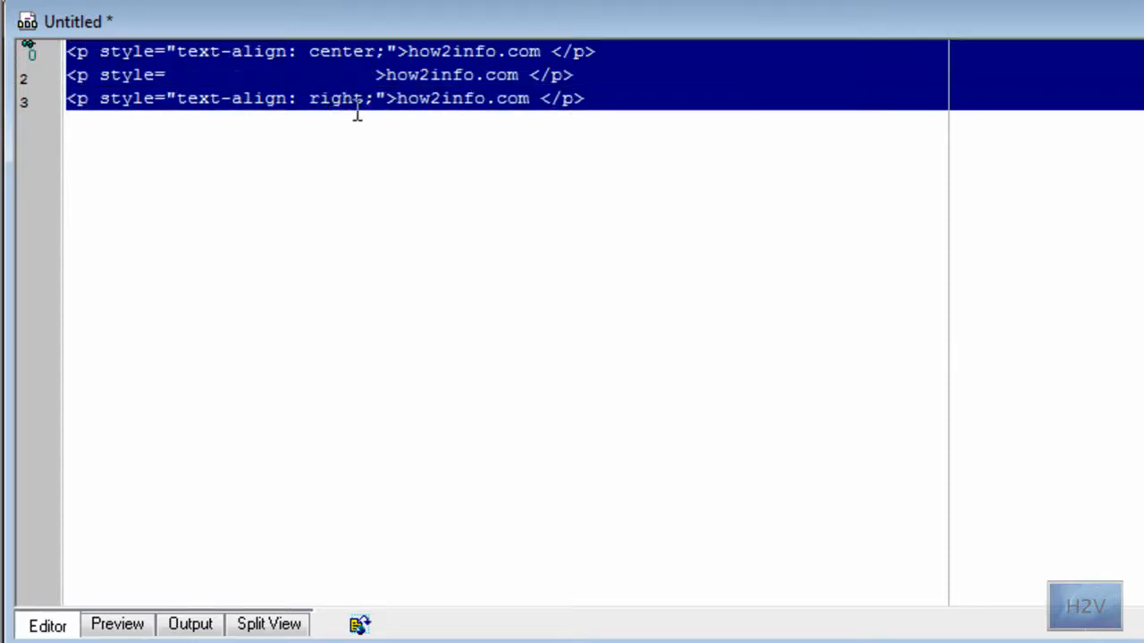
type("text-align: left;\"")
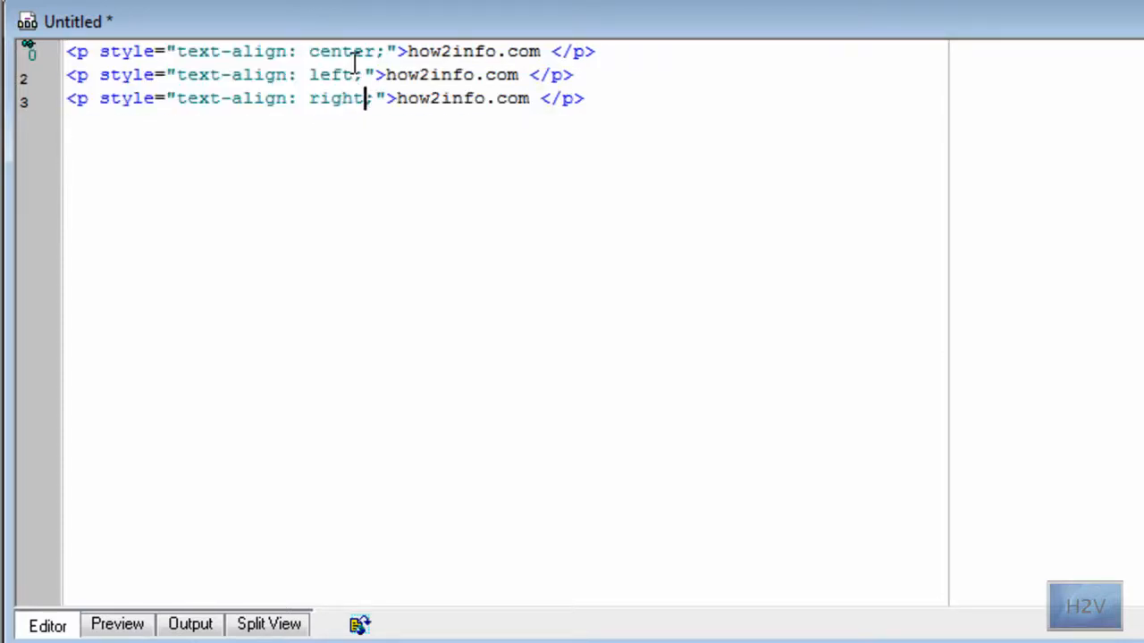
double_click(344, 50)
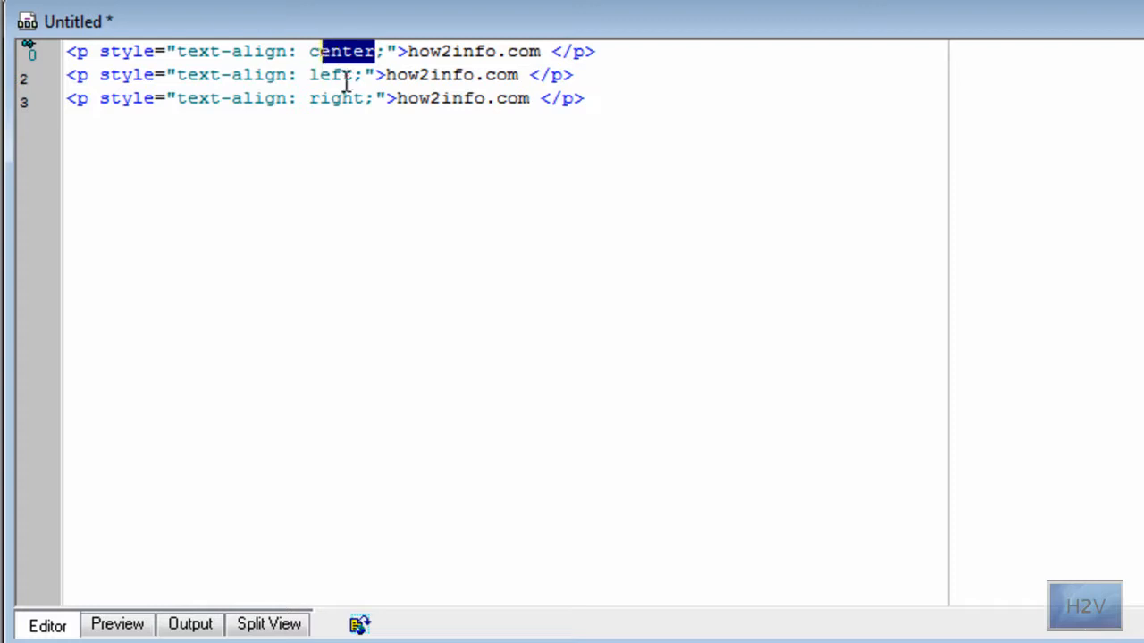
double_click(338, 98)
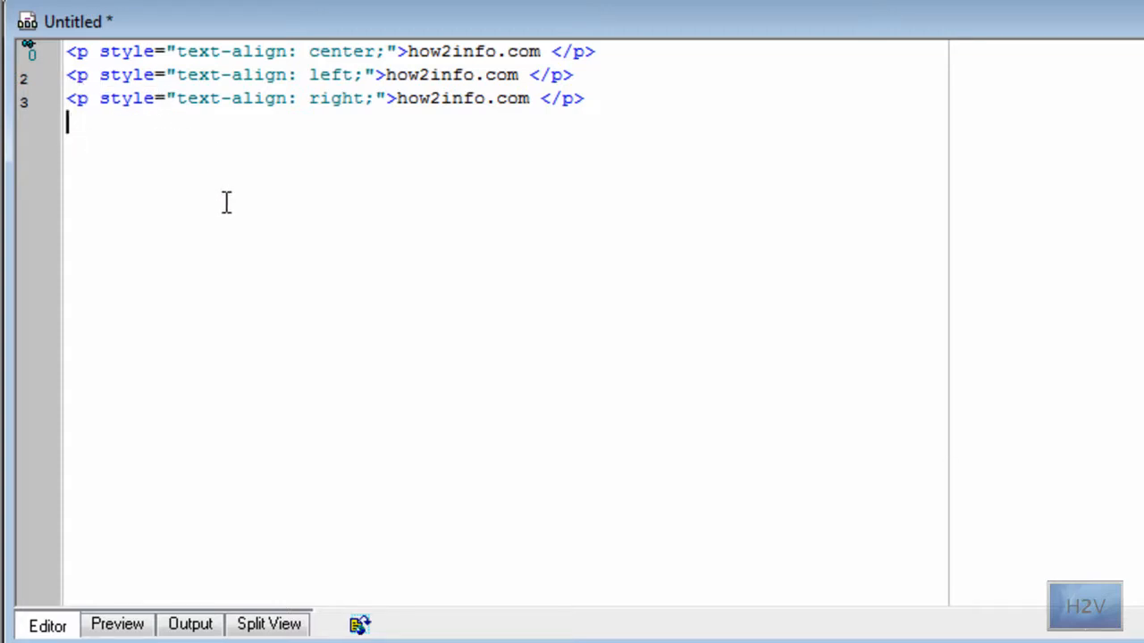
left_click_drag(188, 98, 375, 98)
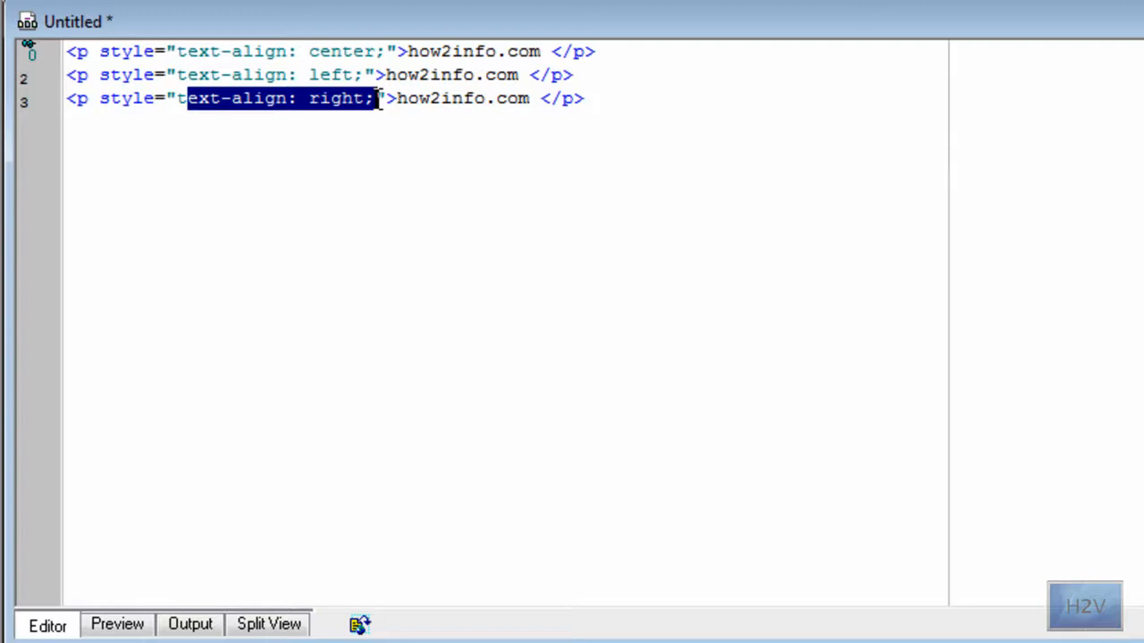
left_click(384, 98)
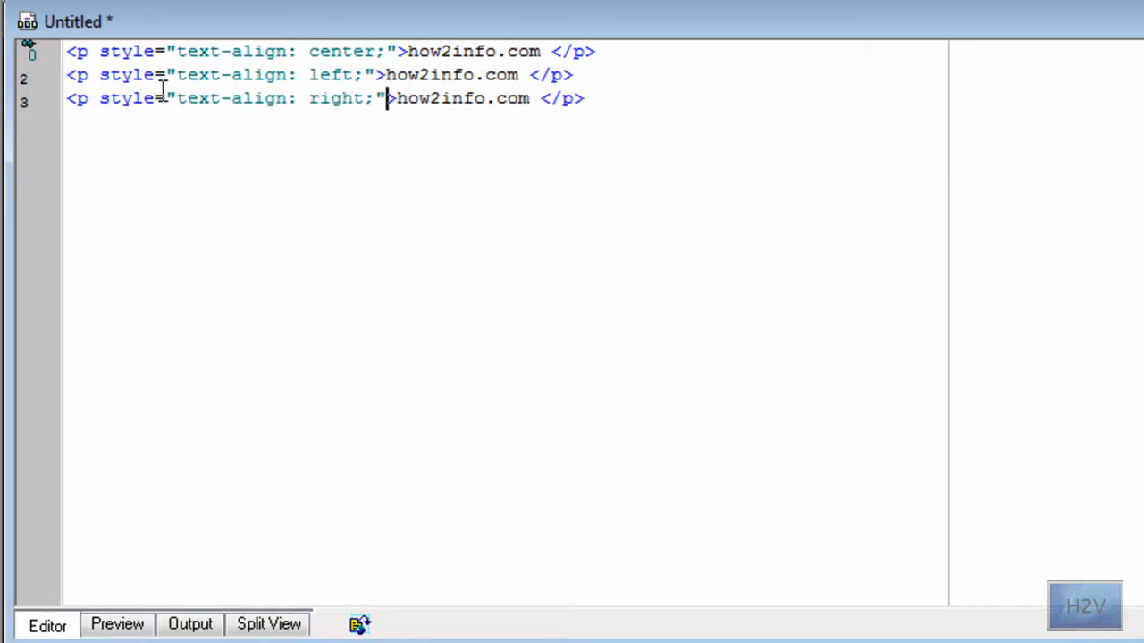
mouse_move(390, 145)
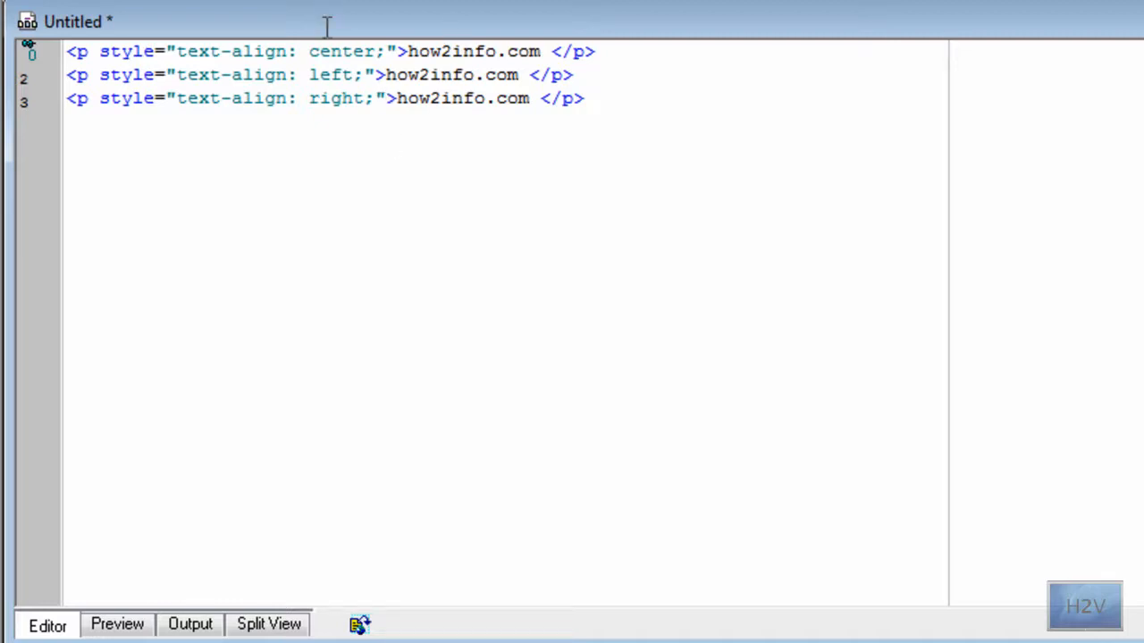
Step: Check the three how2info.com lines render centred, left and right, then return to the code
left_click(118, 623)
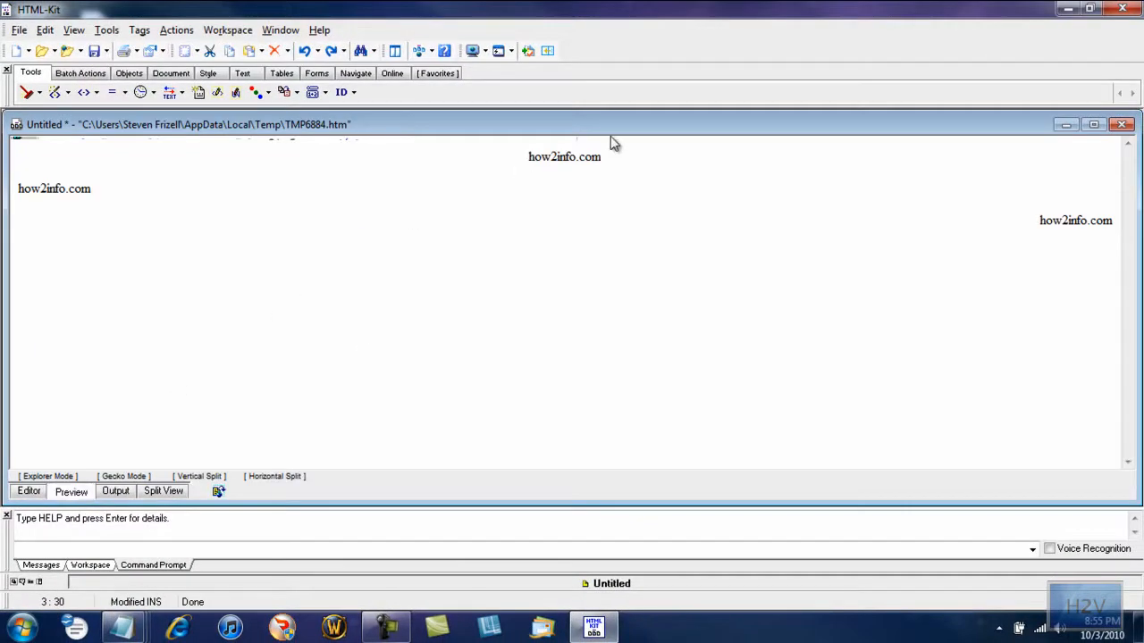
mouse_move(1044, 218)
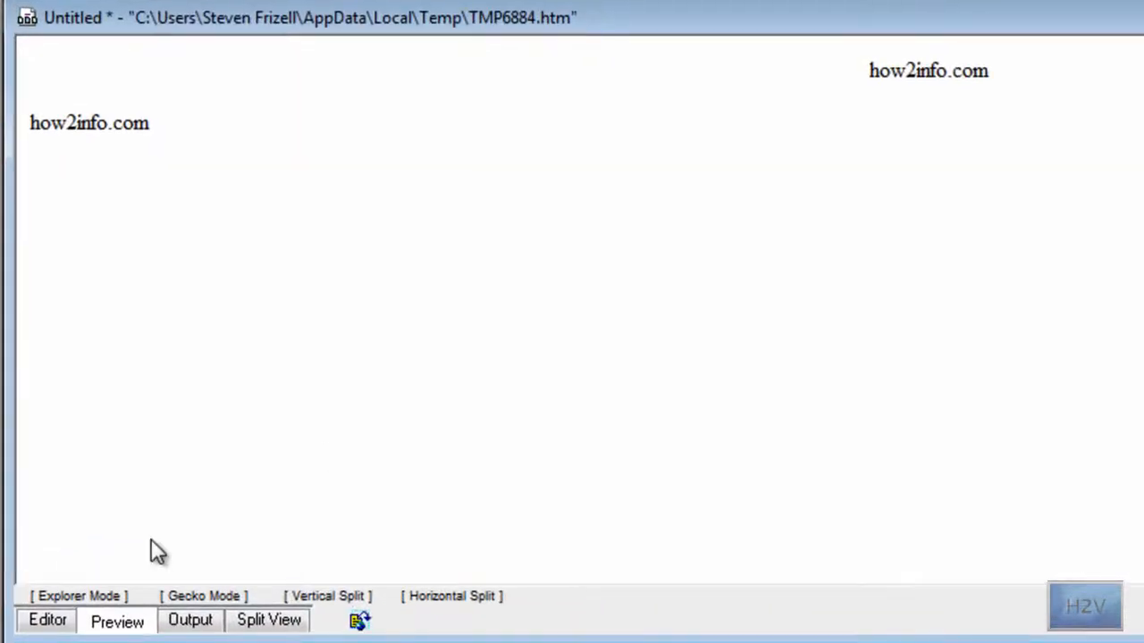
left_click(46, 618)
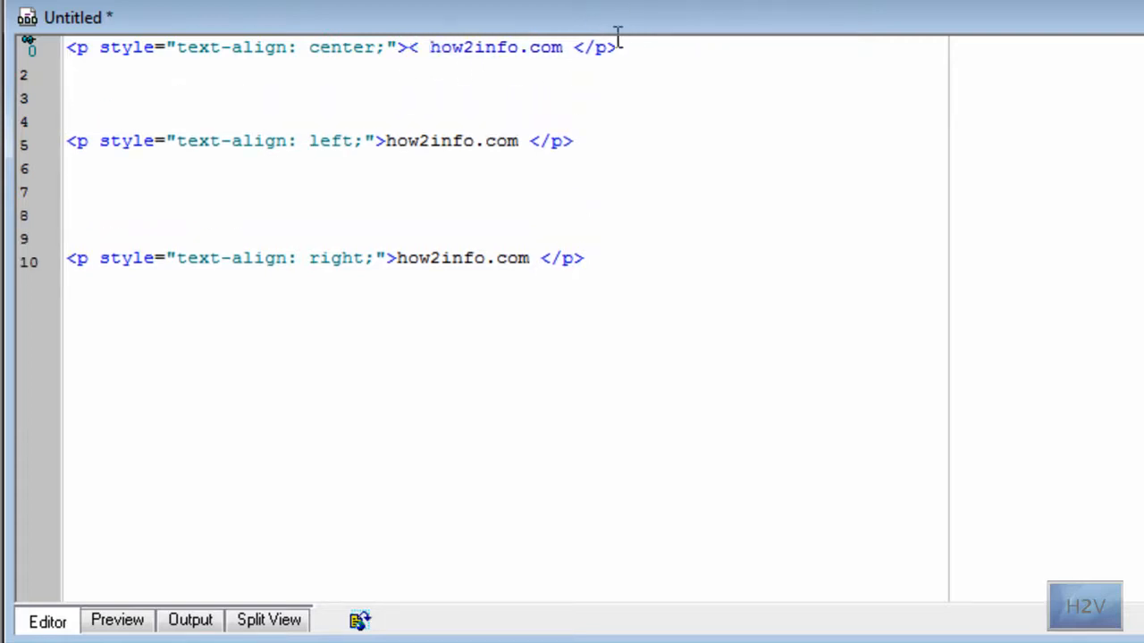
Step: Wrap the centred how2info.com text in <font size="5">...</font> and show the rendered page
type("<font size\"")
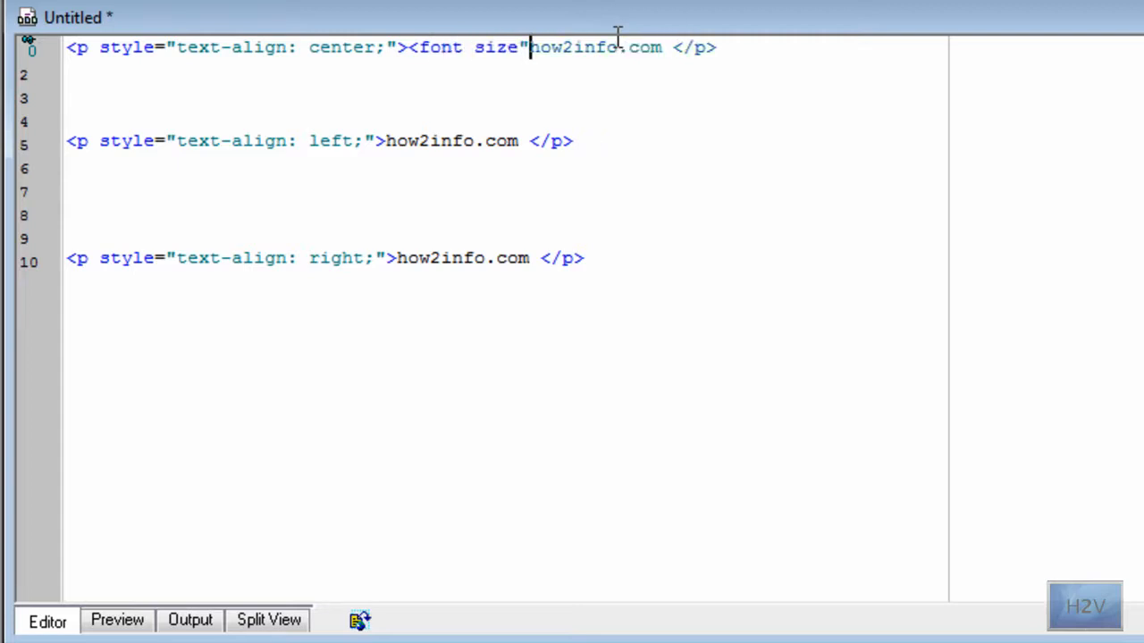
type("5\">")
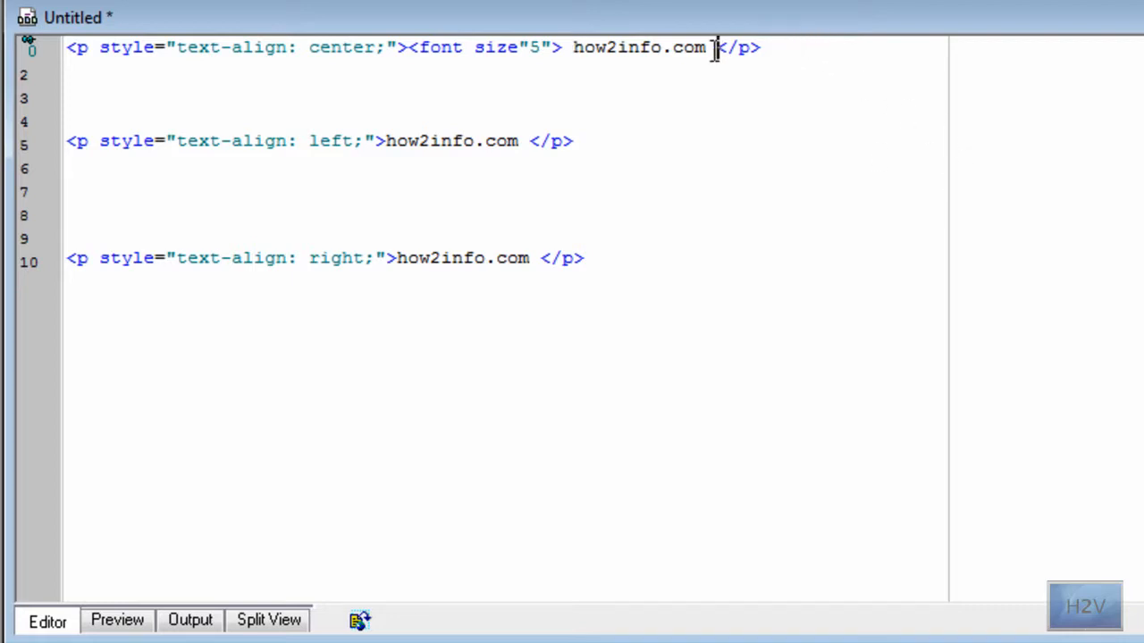
type("</font></")
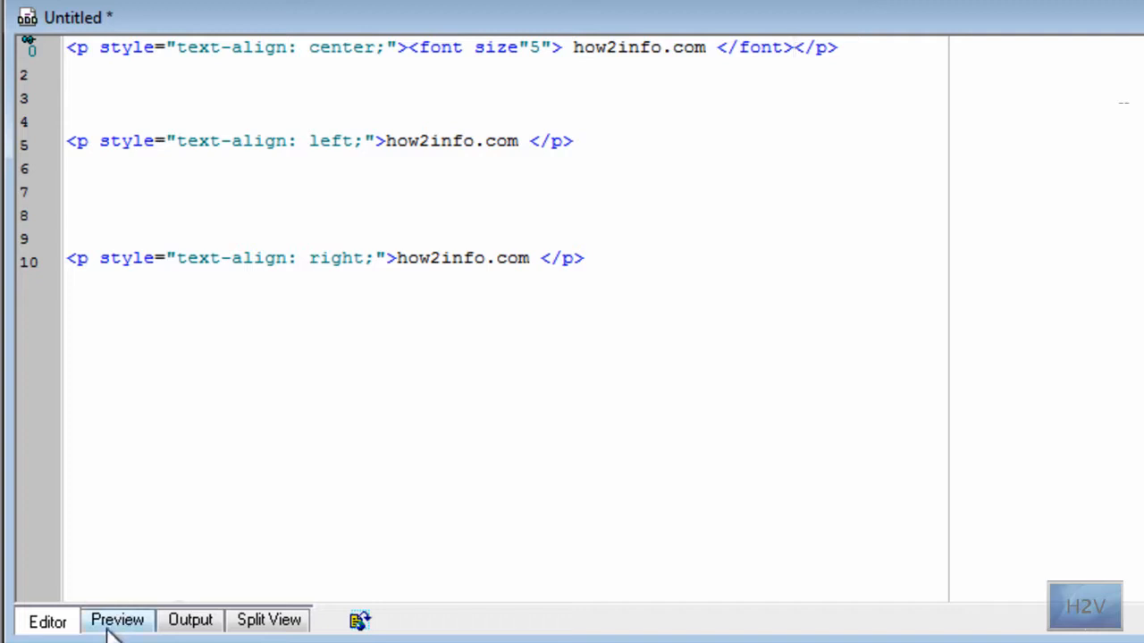
left_click(118, 620)
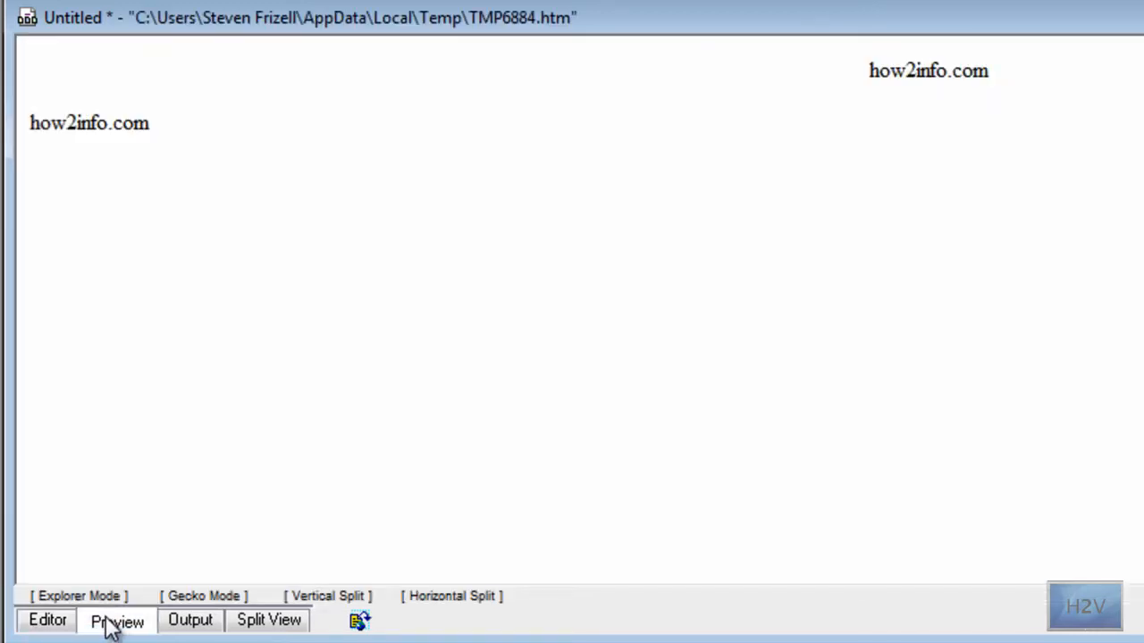
Step: Space the font tag apart in the code and confirm the centred how2info.com renders larger
left_click(46, 620)
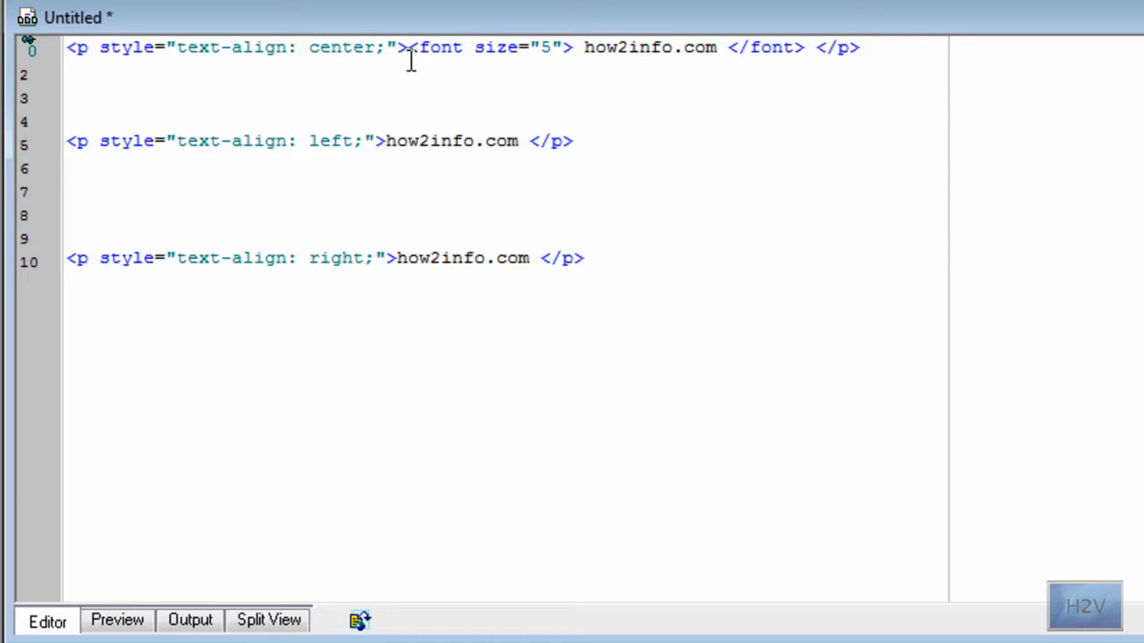
left_click(118, 620)
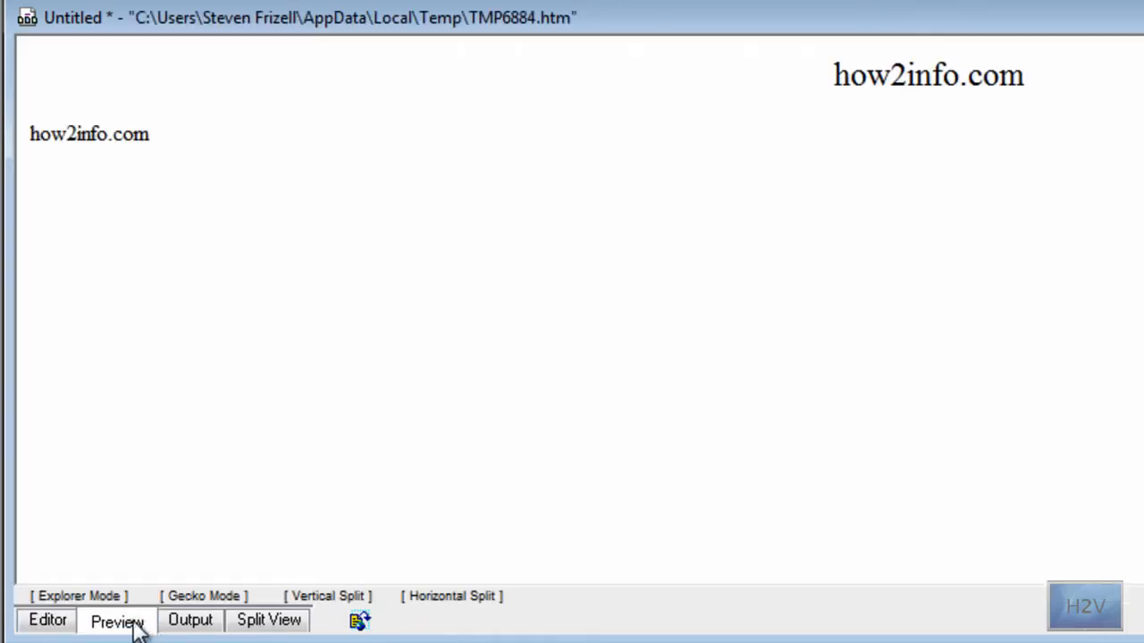
left_click(47, 620)
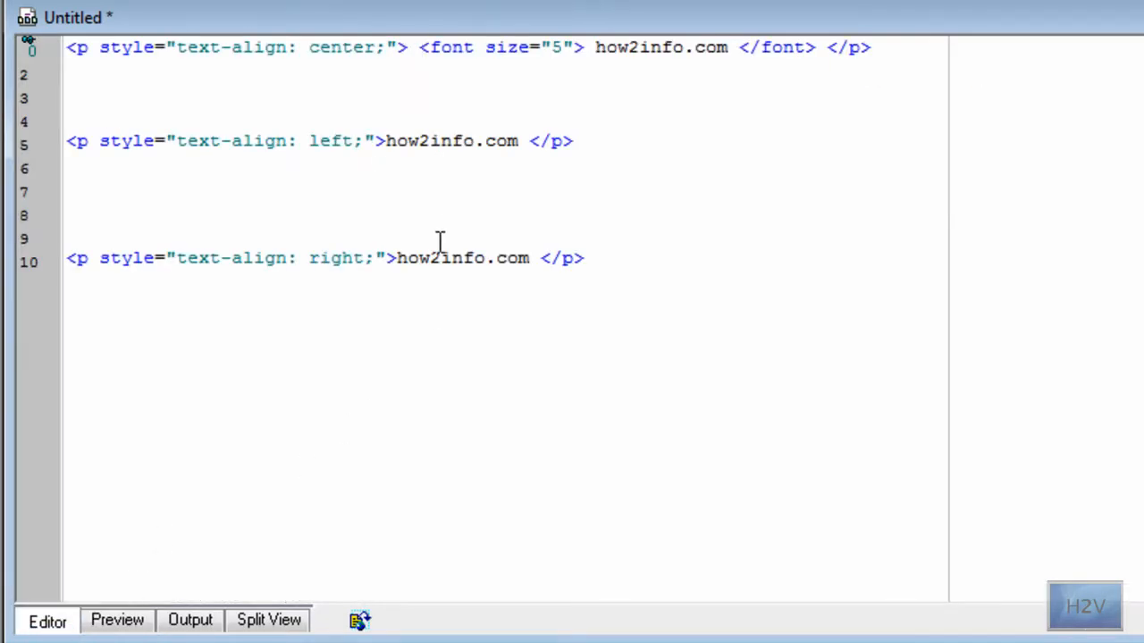
mouse_move(438, 285)
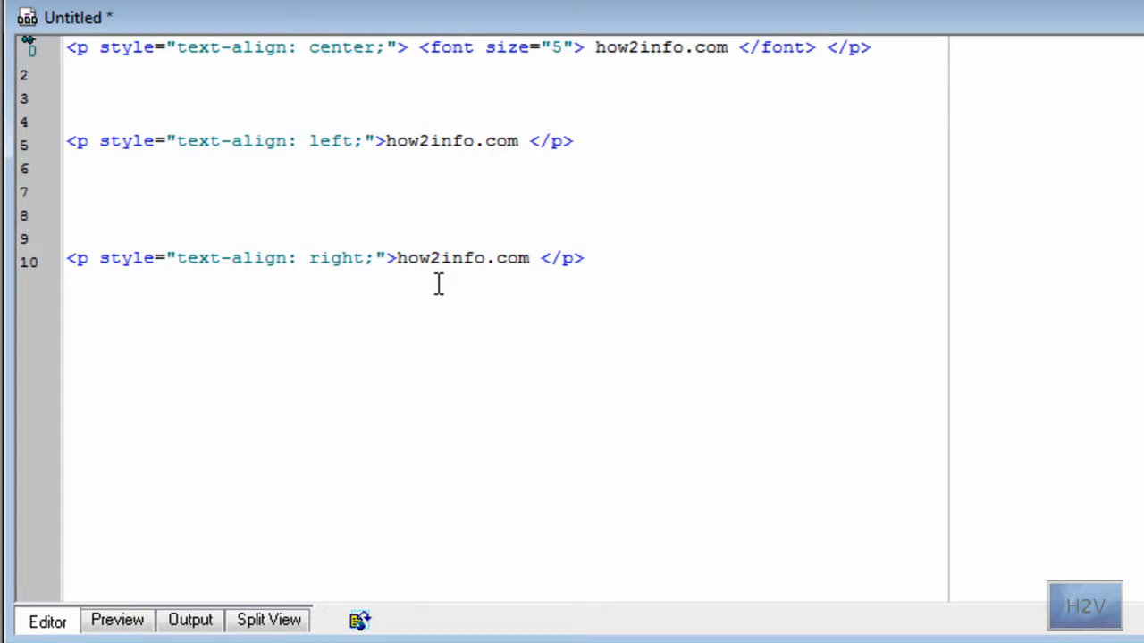
left_click_drag(66, 139, 297, 139)
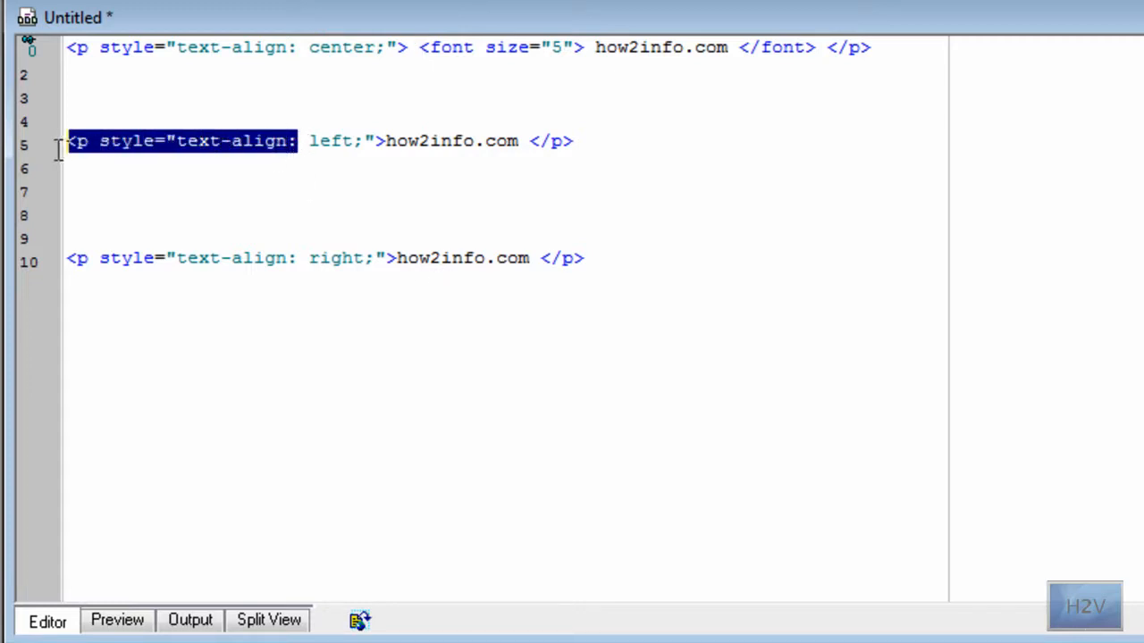
left_click(373, 139)
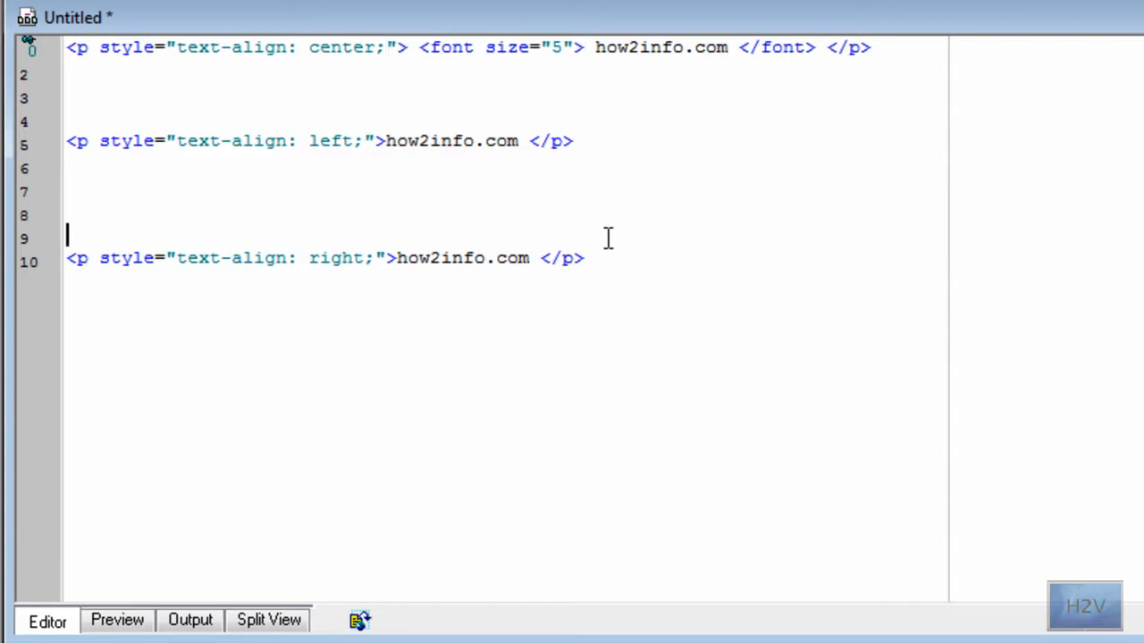
key("ctrl+a")
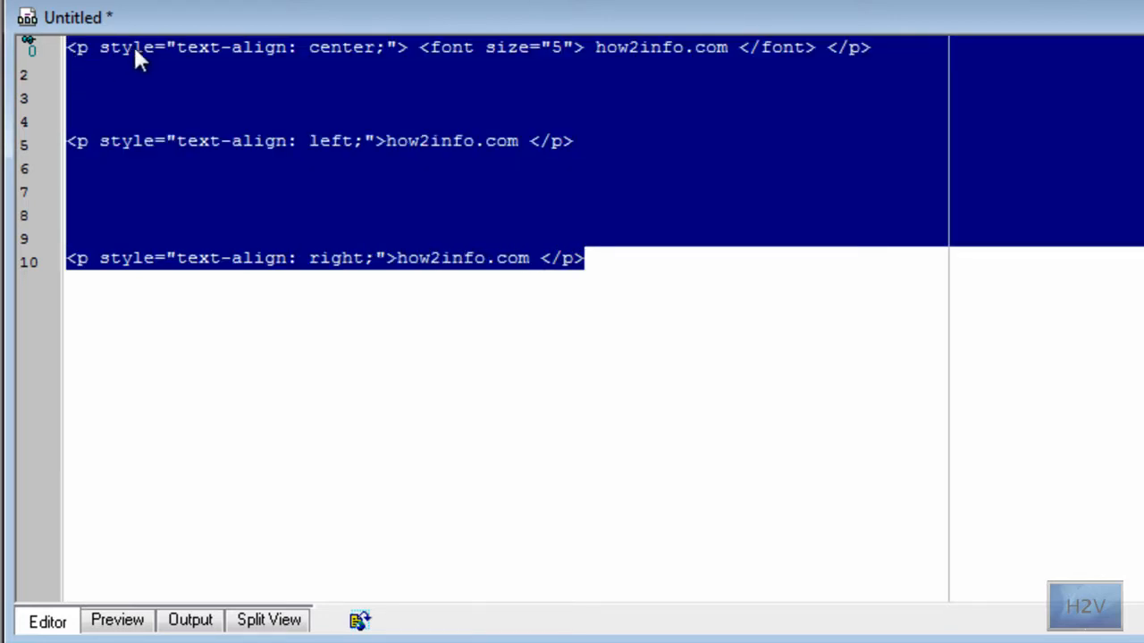